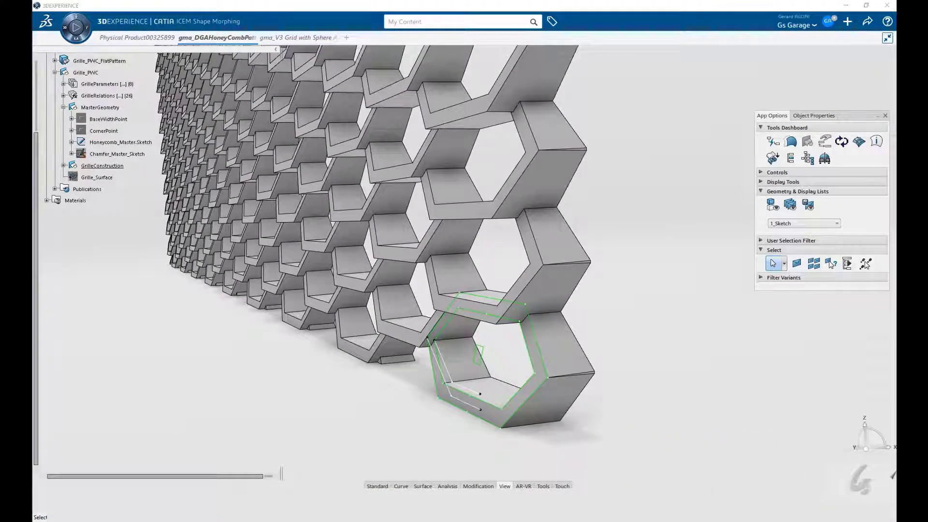
# Step: Open the GrilleBasePad definition: MasterPattern profile padded up to the reference surface
pyautogui.click(121, 142)
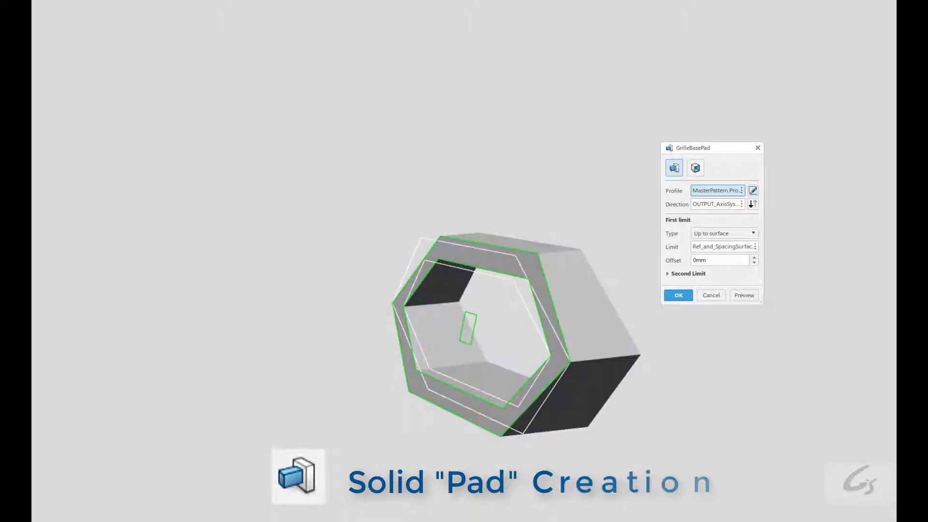
# Step: Inspect GrilleRect_Pattern's first and second directions and the formula driving NumberInDir2
pyautogui.click(678, 296)
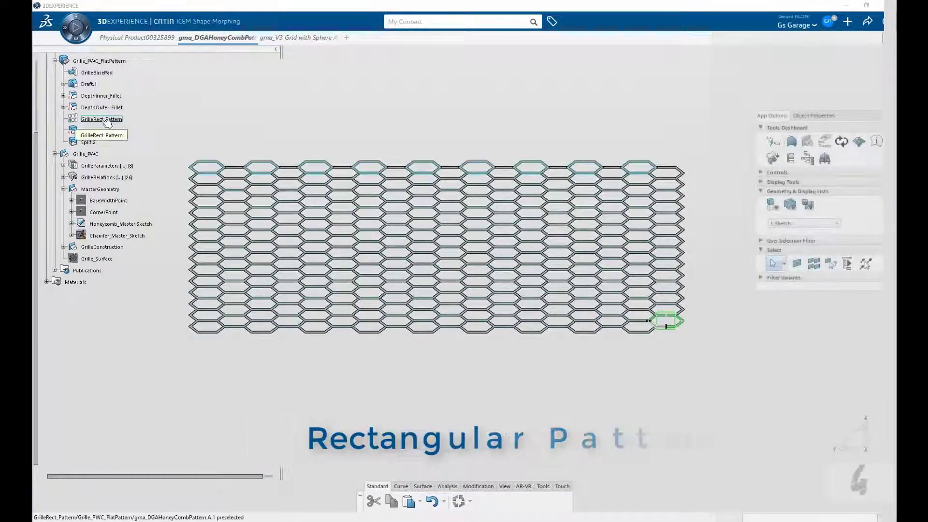
pyautogui.doubleClick(101, 118)
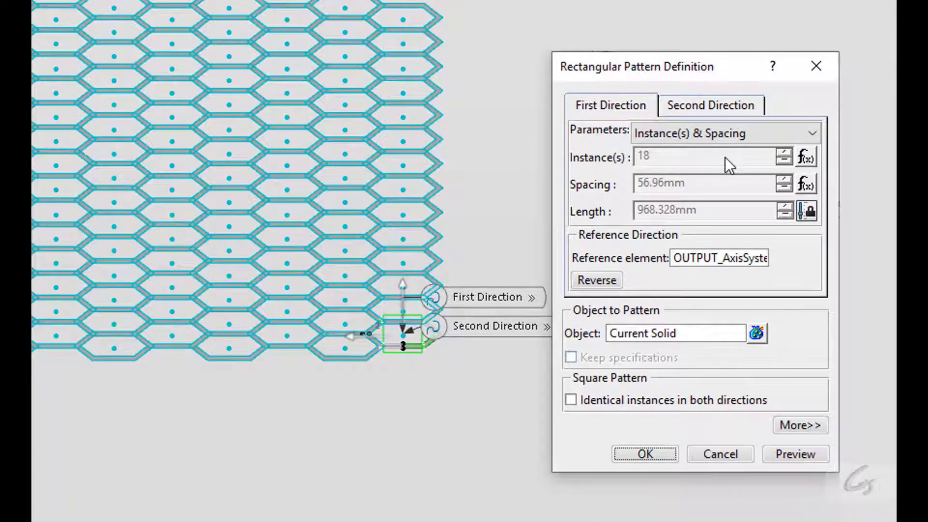
pyautogui.click(610, 105)
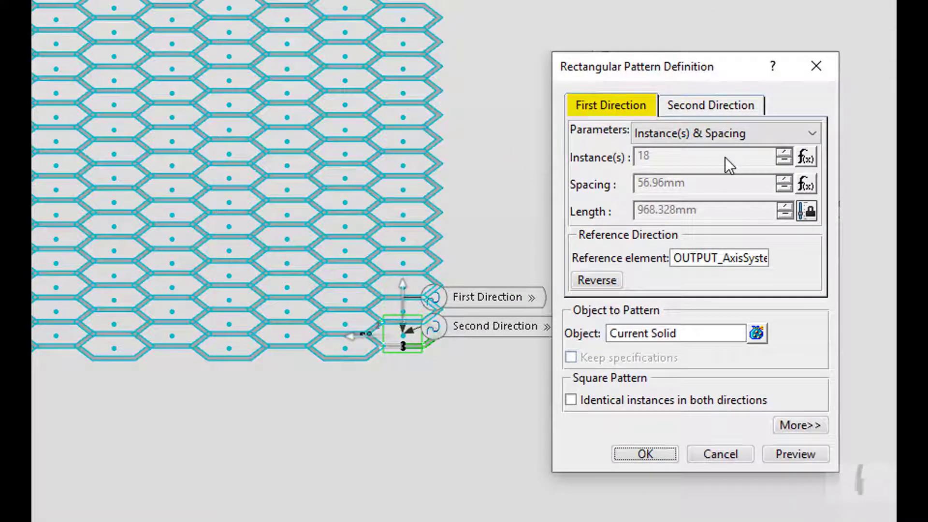
pyautogui.click(711, 105)
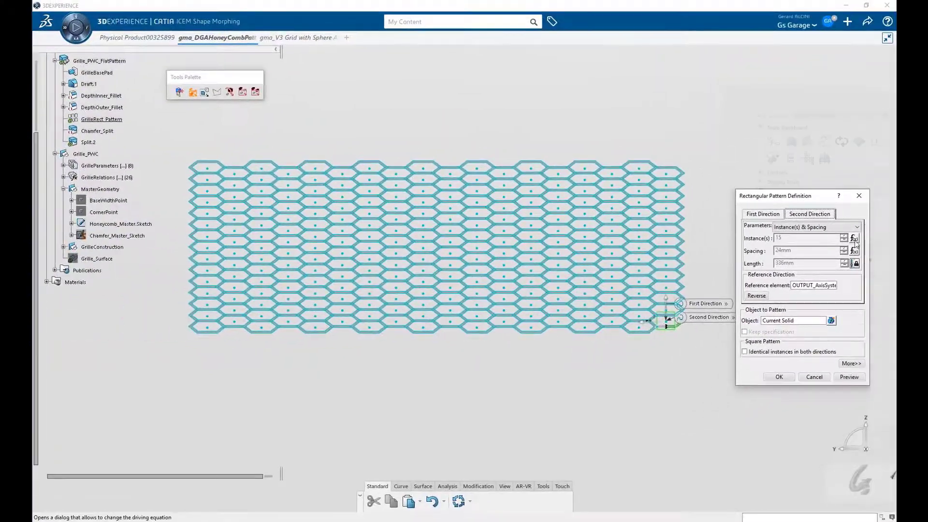
pyautogui.click(855, 237)
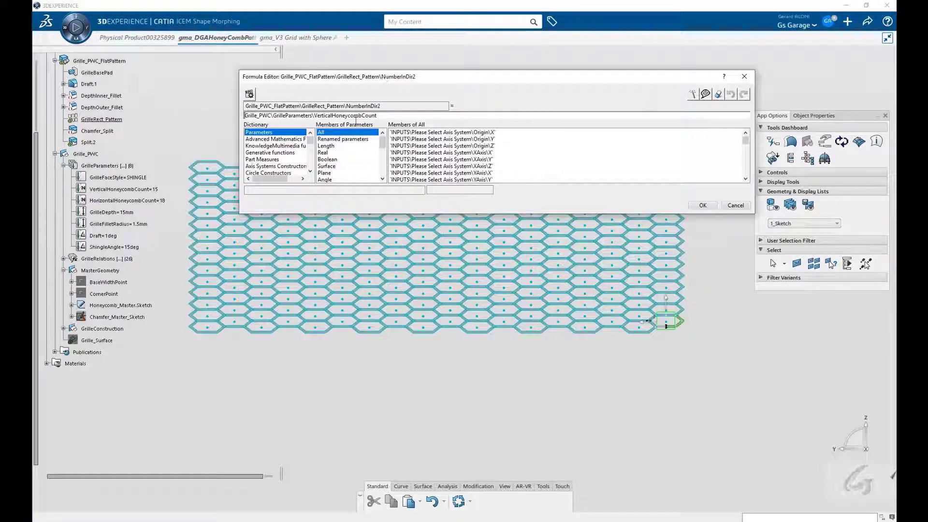
pyautogui.click(123, 189)
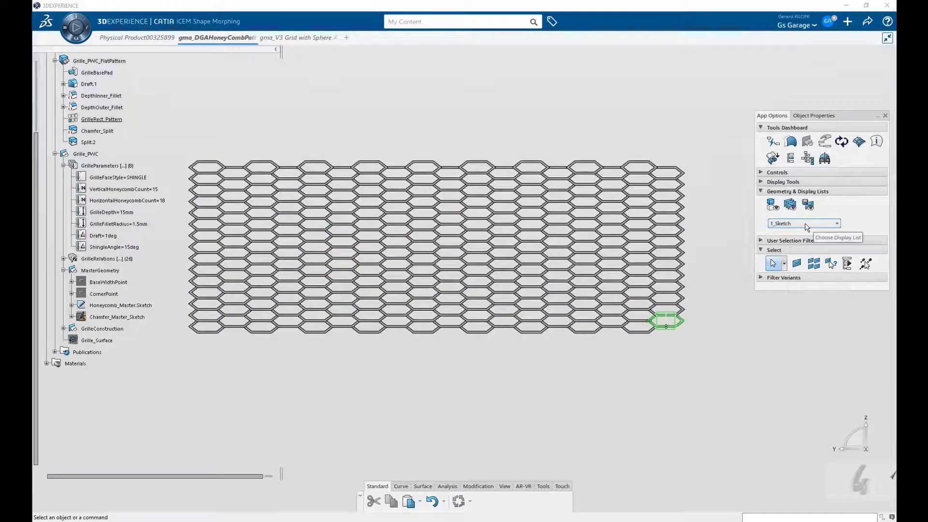
# Step: Display List.1 and review the backside line, extruded surface and its Lim1 height formula
pyautogui.click(836, 224)
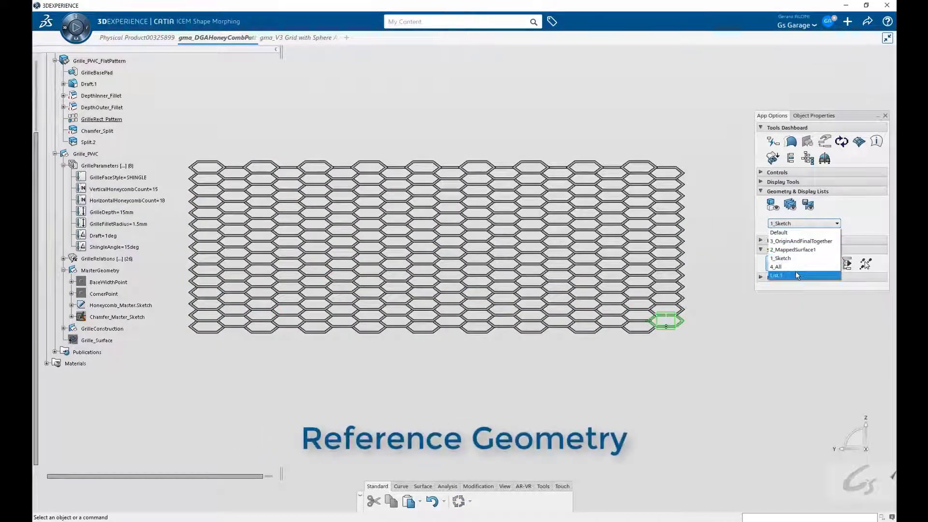
pyautogui.click(777, 275)
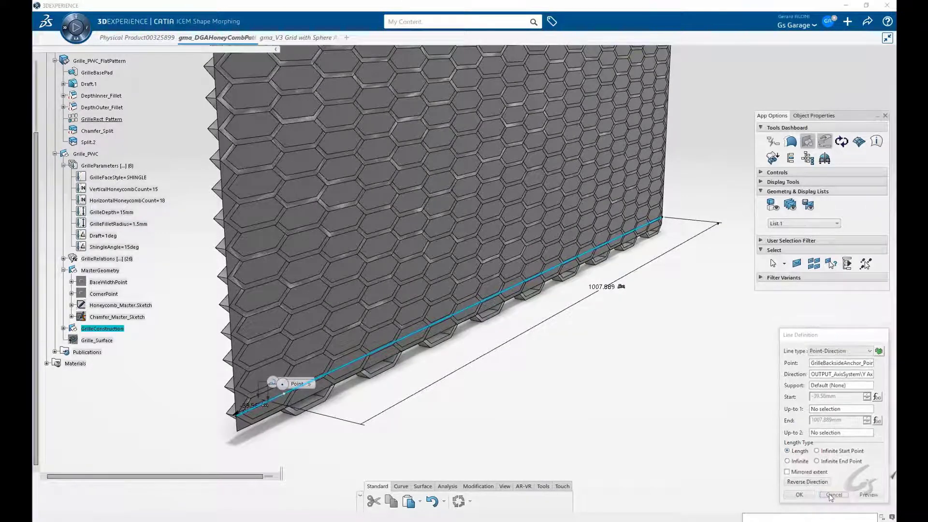
pyautogui.click(833, 495)
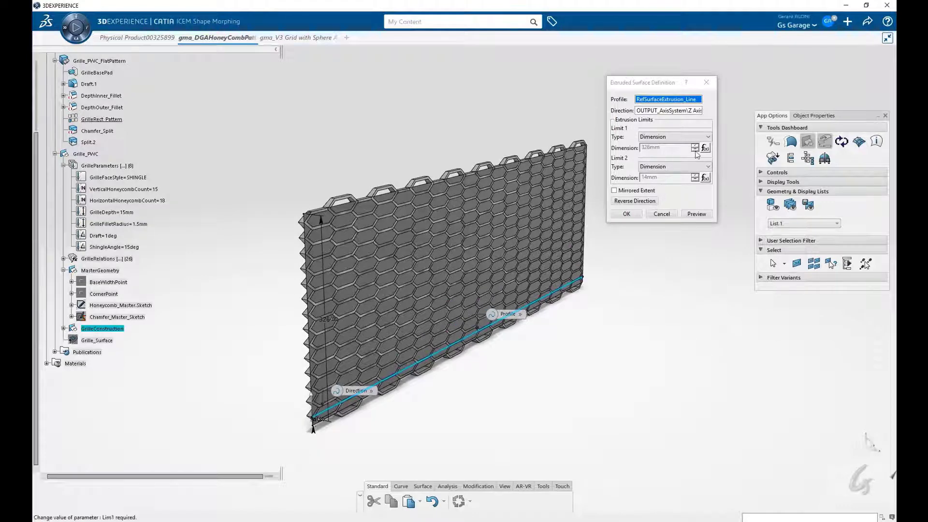
pyautogui.click(704, 147)
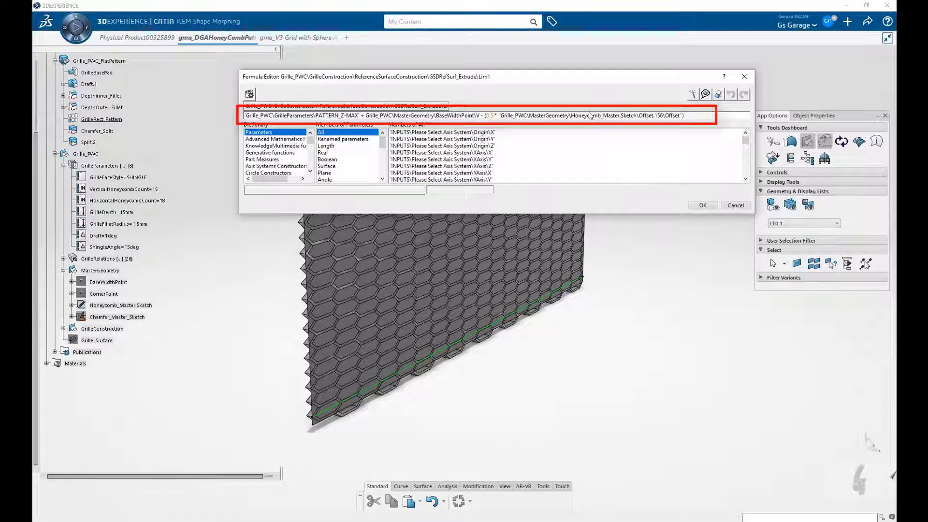
pyautogui.click(702, 205)
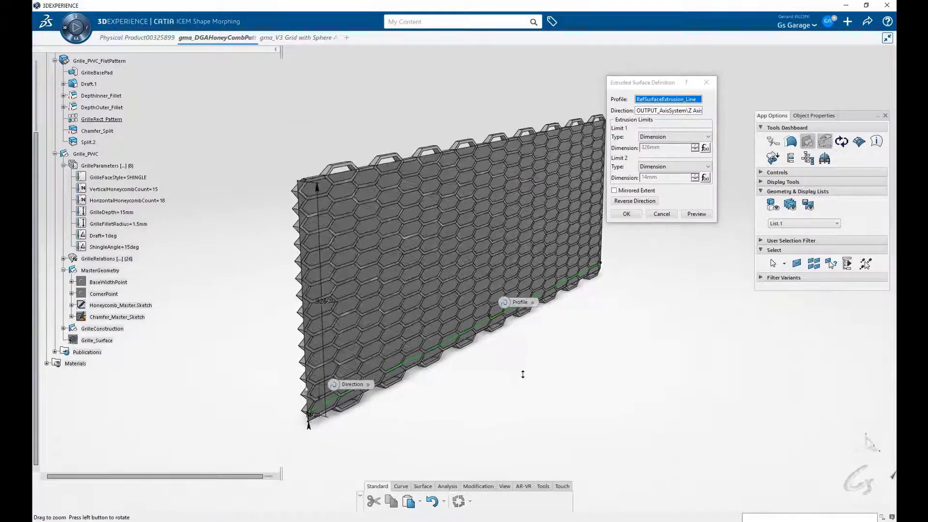
pyautogui.click(626, 214)
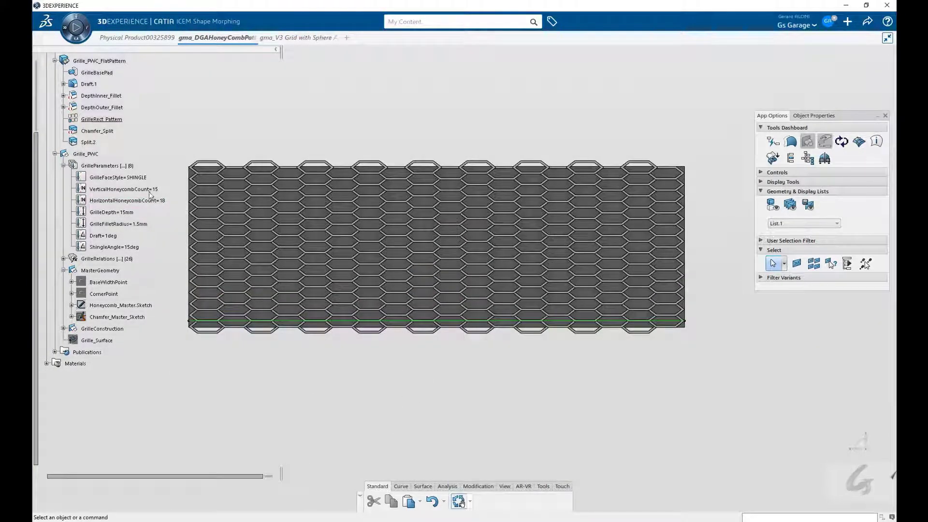
pyautogui.click(123, 190)
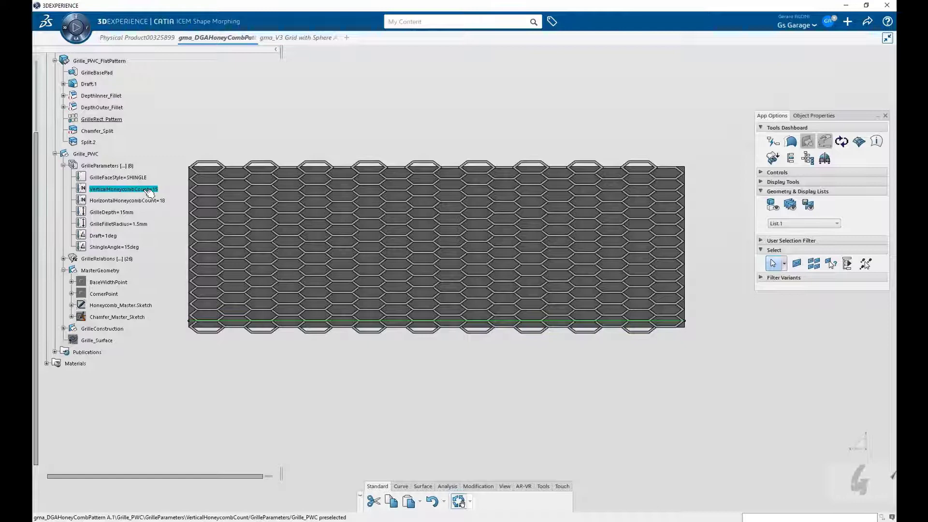
# Step: Enter 7 for VerticalHoneycombCount and 9 for HorizontalHoneycombCount, then rebuild the grille
pyautogui.doubleClick(122, 189)
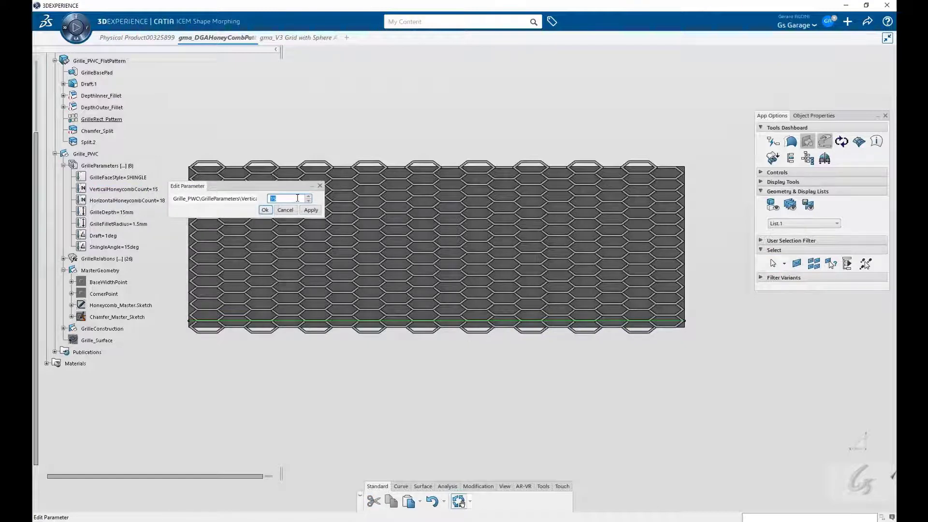
pyautogui.click(264, 210)
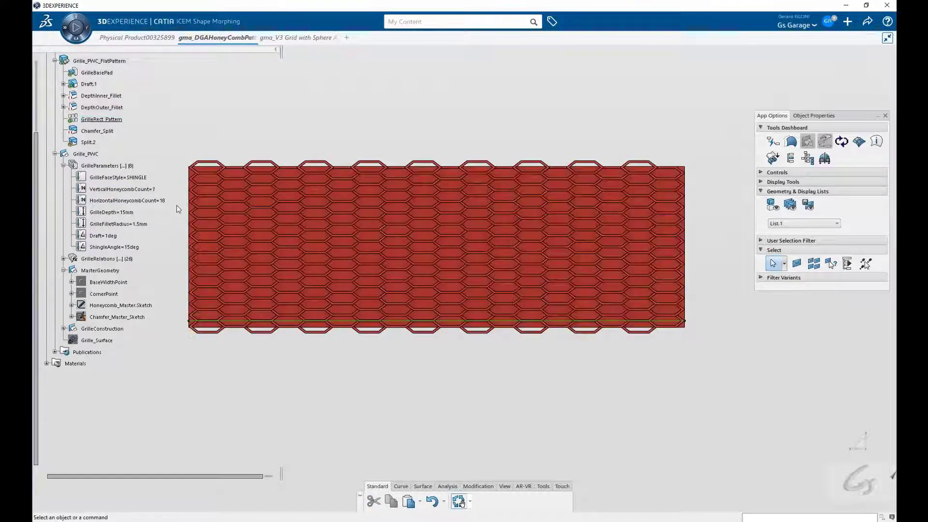
pyautogui.doubleClick(126, 200)
pyautogui.write('9')
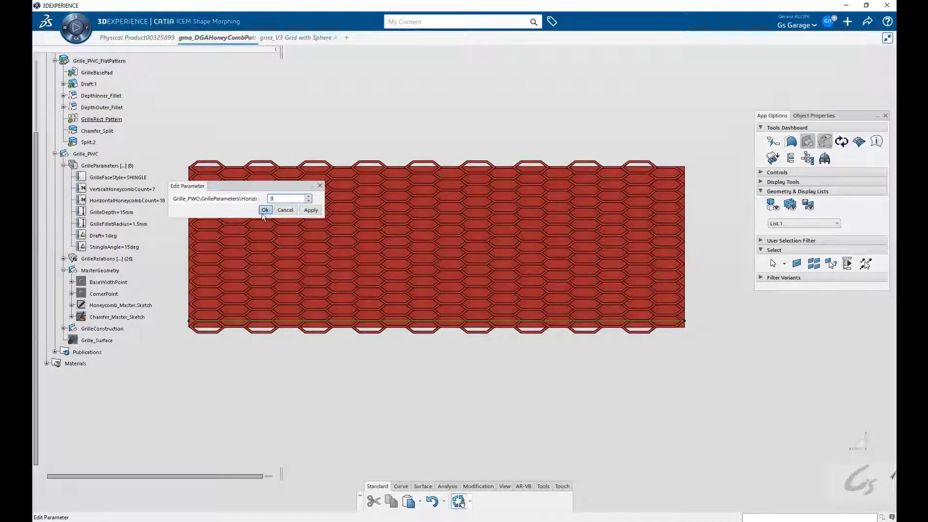
pyautogui.click(265, 210)
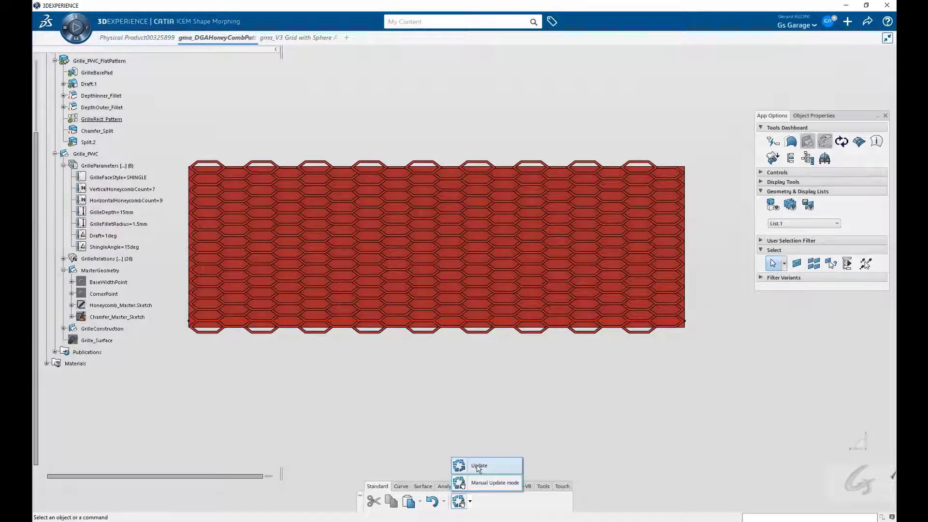
pyautogui.click(480, 466)
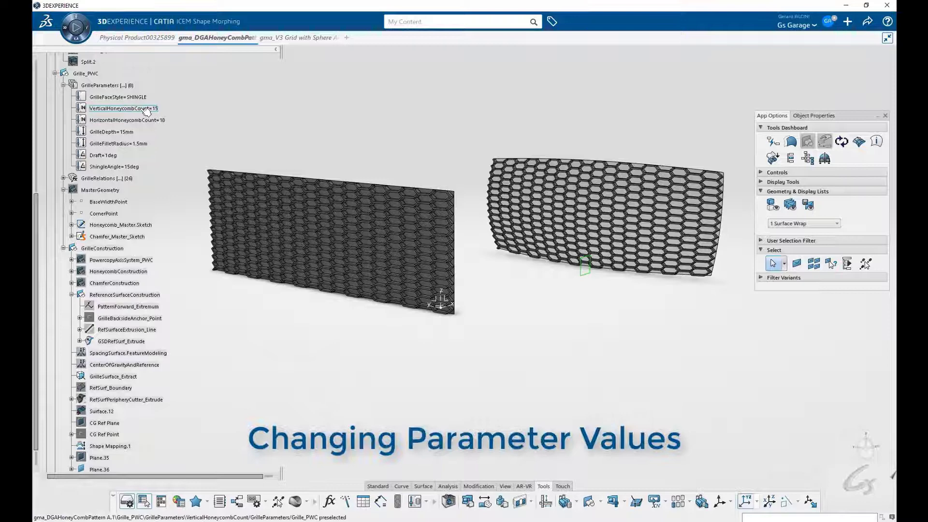
# Step: Set the vertical and horizontal honeycomb counts to 8 and 9 and update both grilles
pyautogui.doubleClick(123, 108)
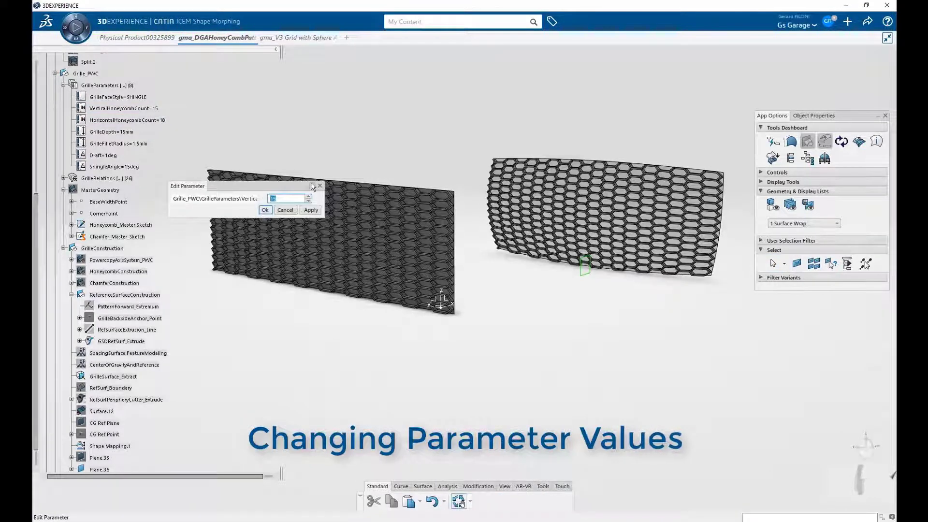
pyautogui.click(266, 210)
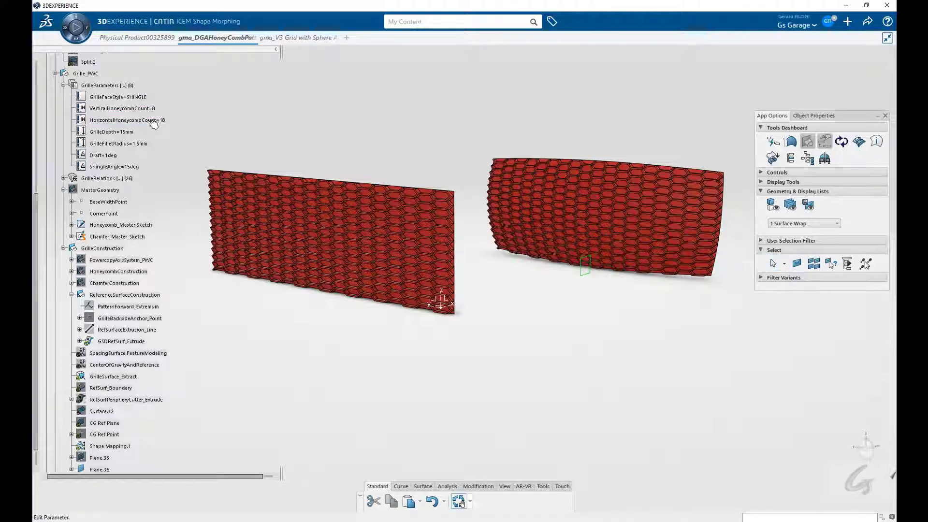
pyautogui.doubleClick(126, 120)
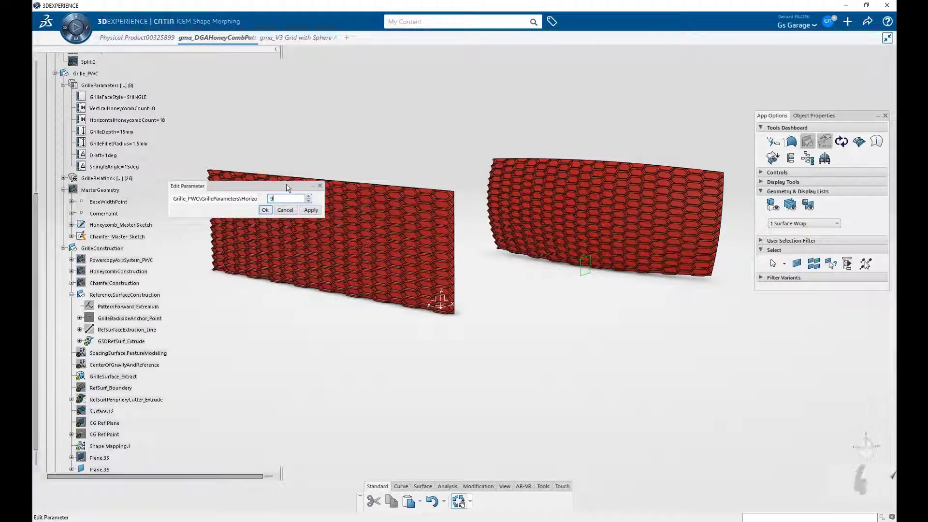
pyautogui.click(264, 210)
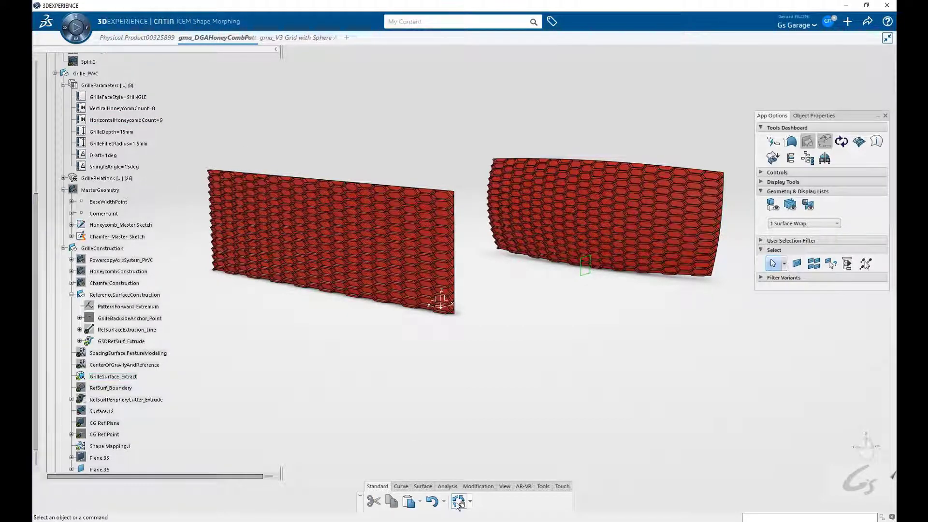
pyautogui.click(459, 501)
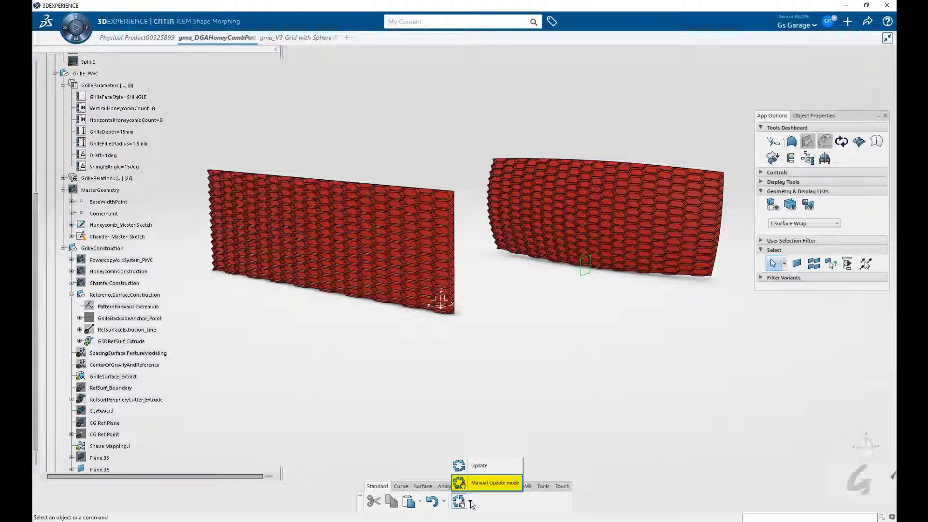
# Step: In the CFD grille design, start Feature Modeling on GSDRefSurf_Extrude
pyautogui.click(479, 465)
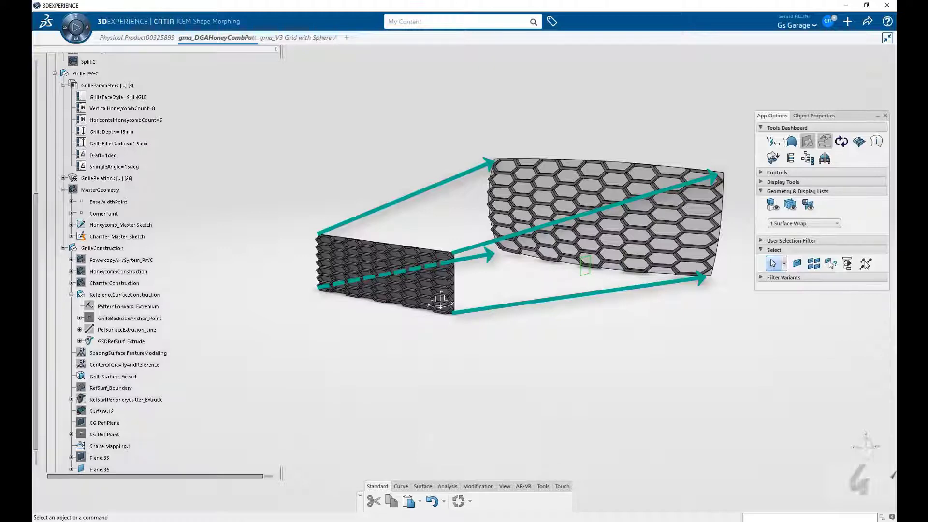
pyautogui.doubleClick(124, 108)
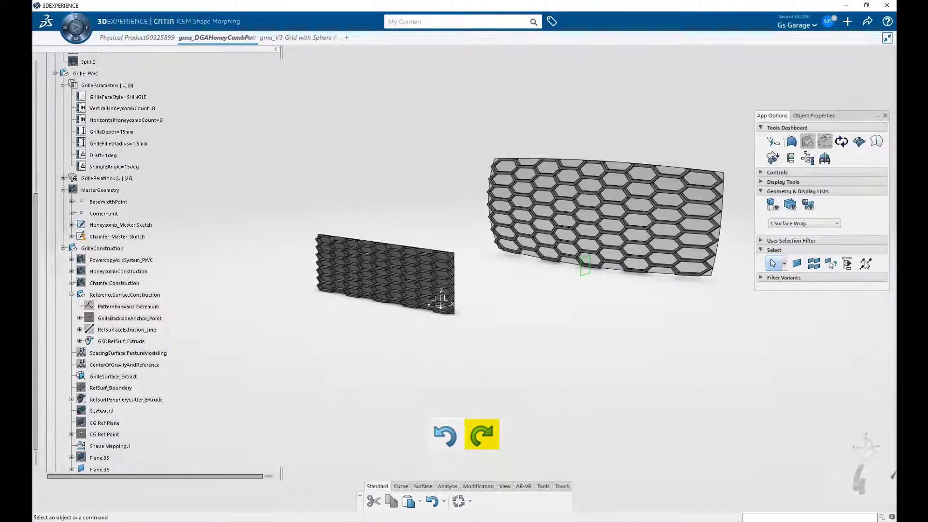
pyautogui.click(480, 434)
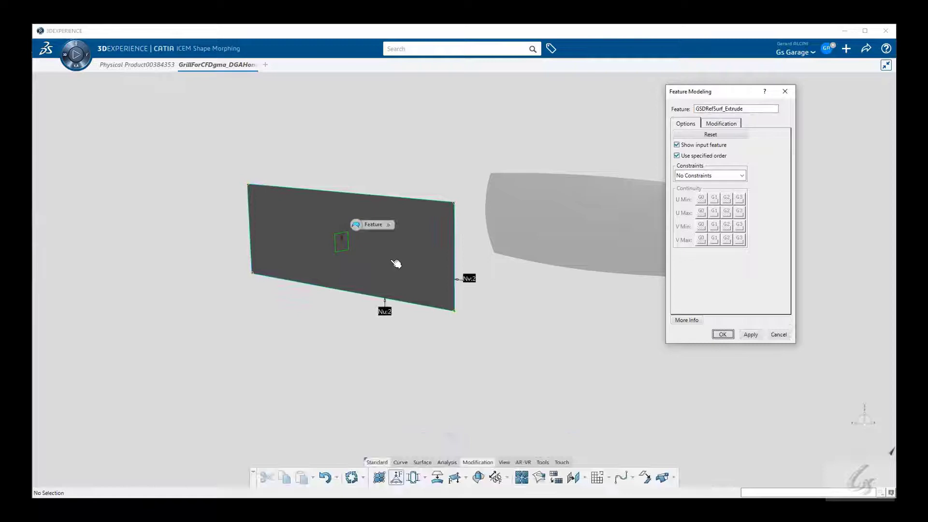
# Step: Set the reference surface's lengthwise Nu order to 9
pyautogui.click(384, 311)
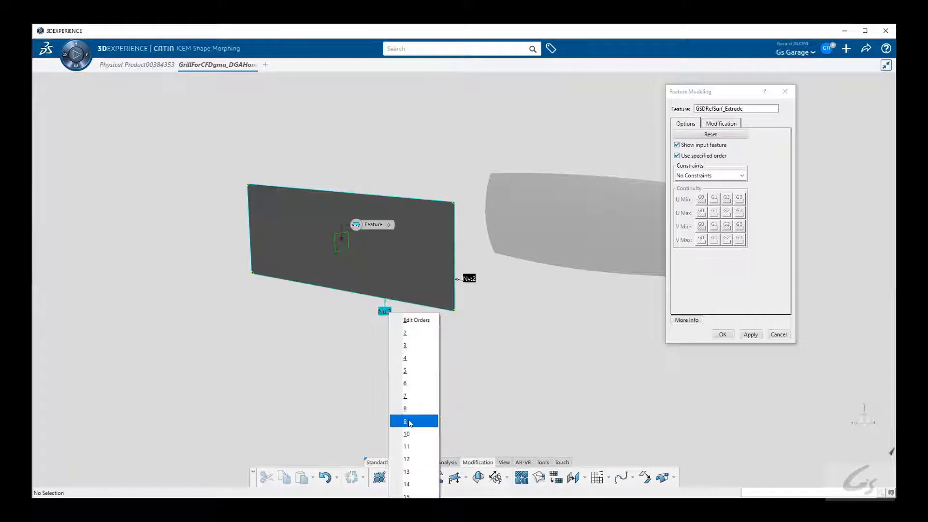
pyautogui.click(405, 421)
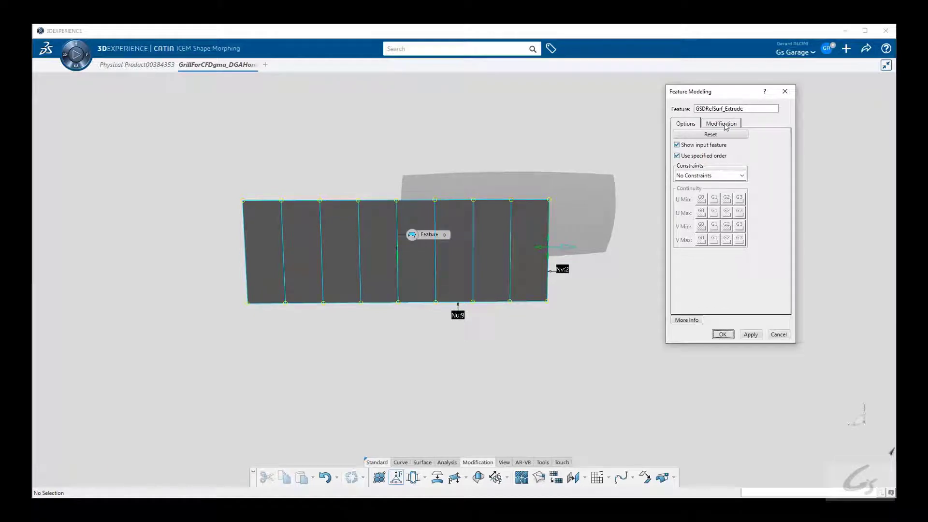
# Step: Turn on CG Ref Plane symmetry, shift the control columns, and confirm the surface
pyautogui.click(720, 123)
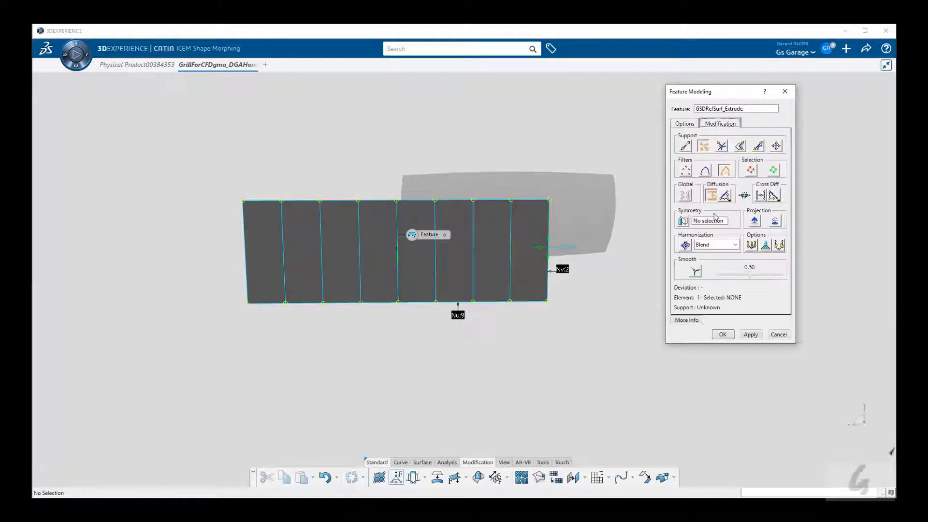
pyautogui.click(708, 220)
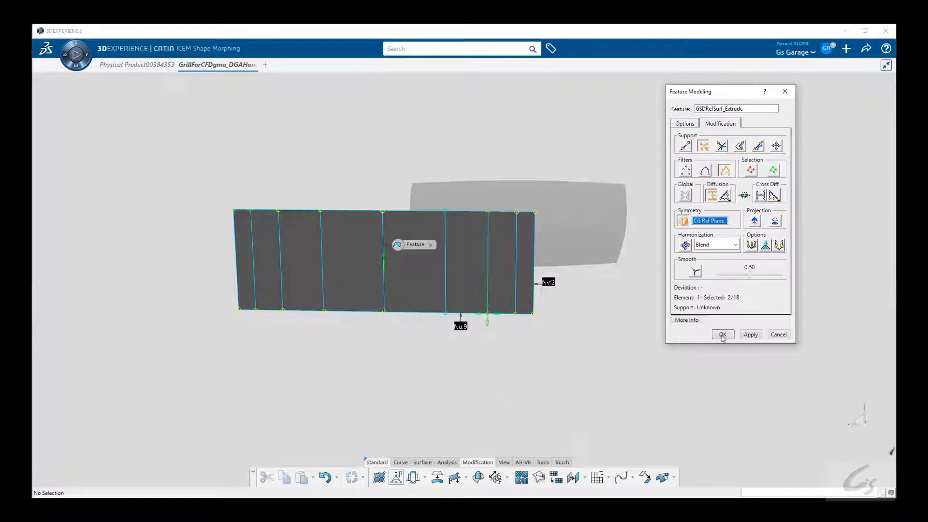
pyautogui.click(721, 334)
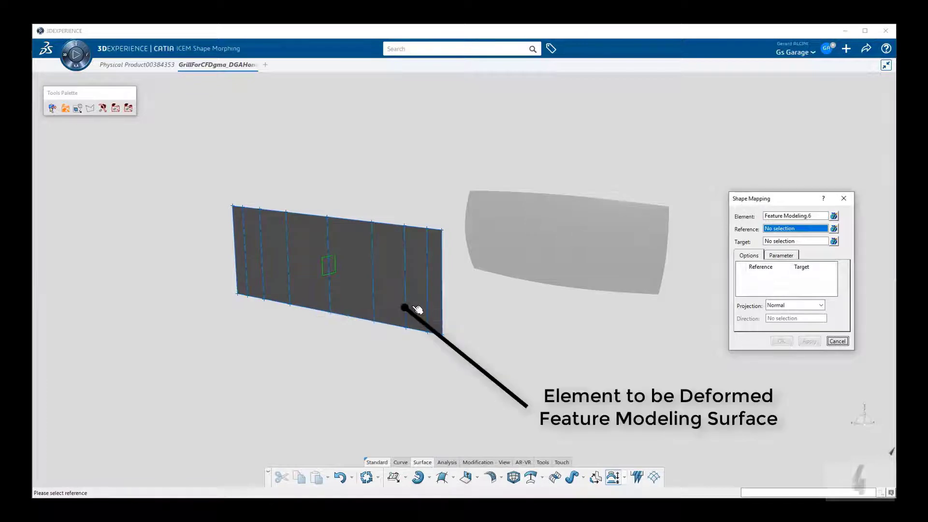
pyautogui.moveTo(411, 306)
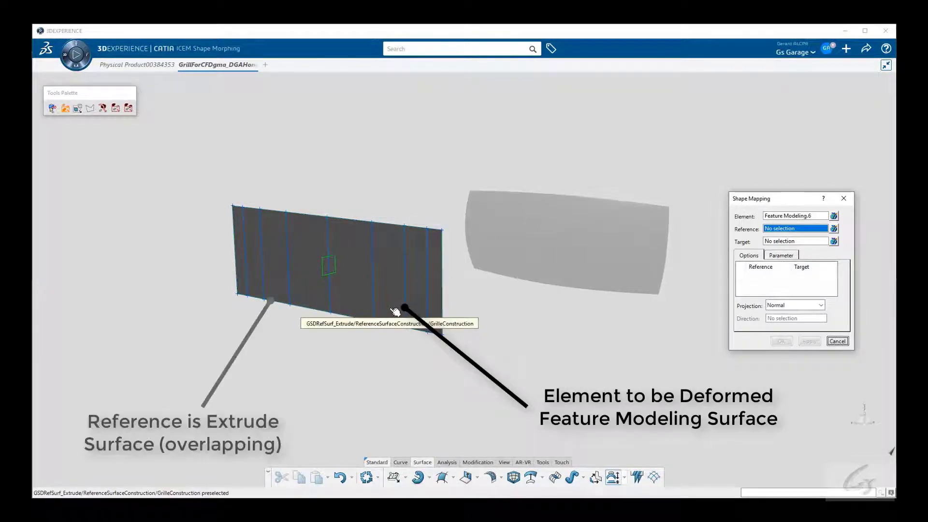
# Step: Use the extrude surface as reference and map Feature Modeling.6 onto Surface.12
pyautogui.click(395, 311)
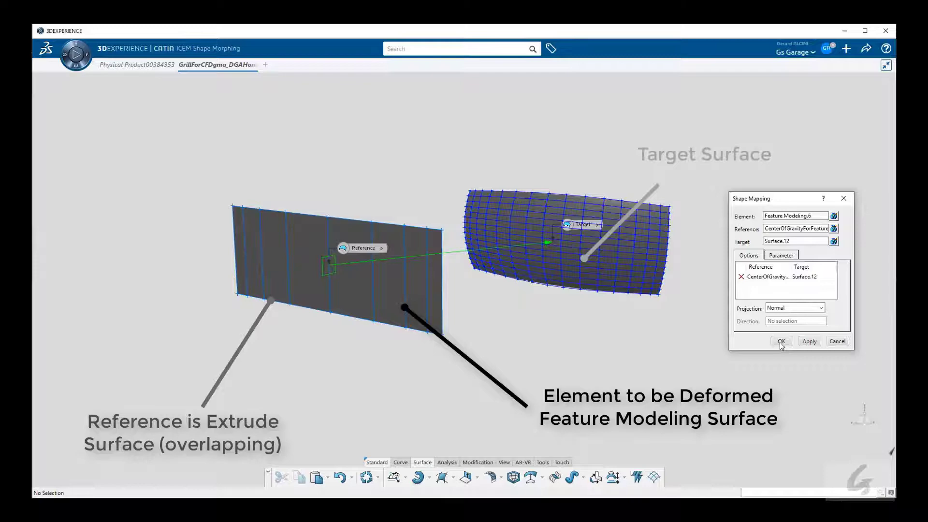
pyautogui.click(781, 342)
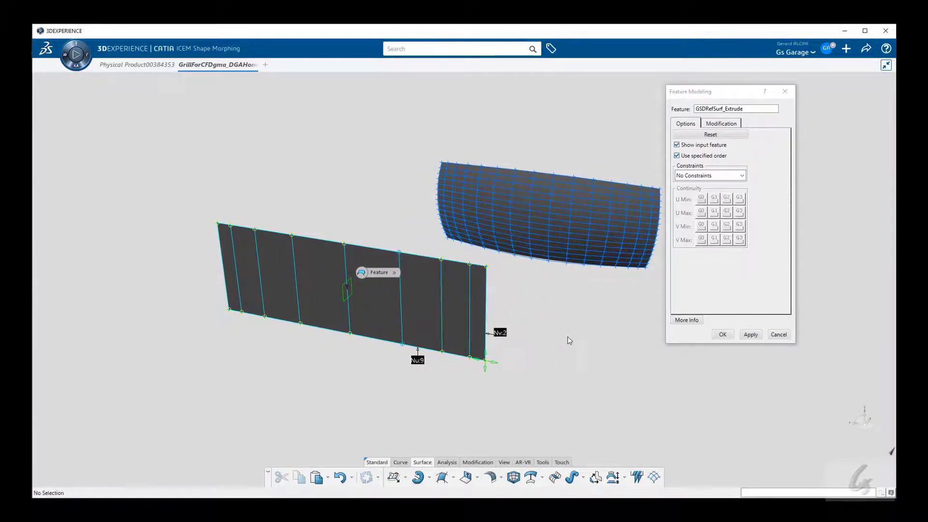
# Step: Move SpacingSurface control points symmetrically about CG Ref Plane and confirm the new spacing
pyautogui.click(723, 335)
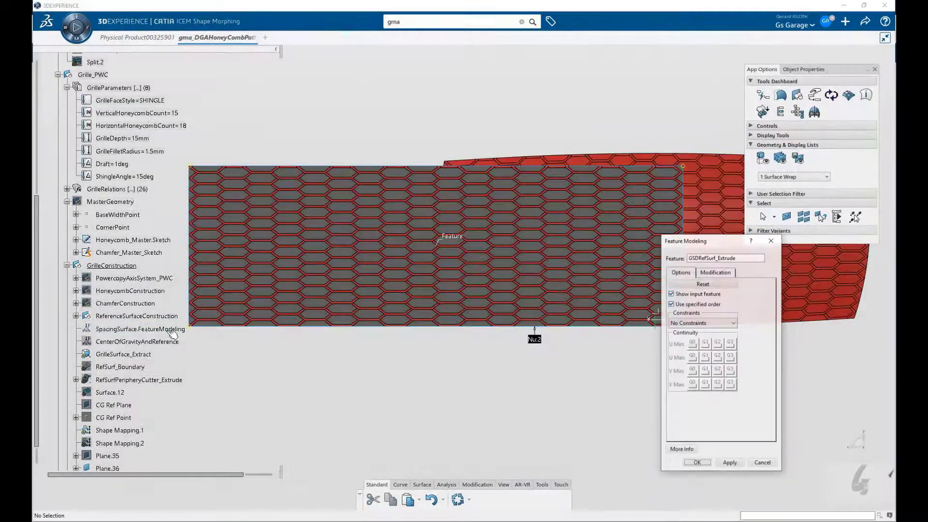
pyautogui.click(533, 339)
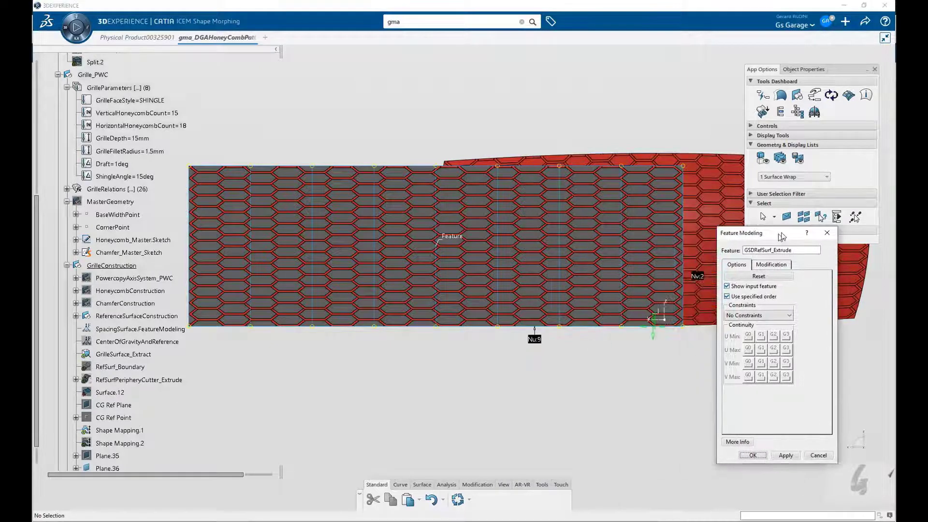
pyautogui.click(772, 264)
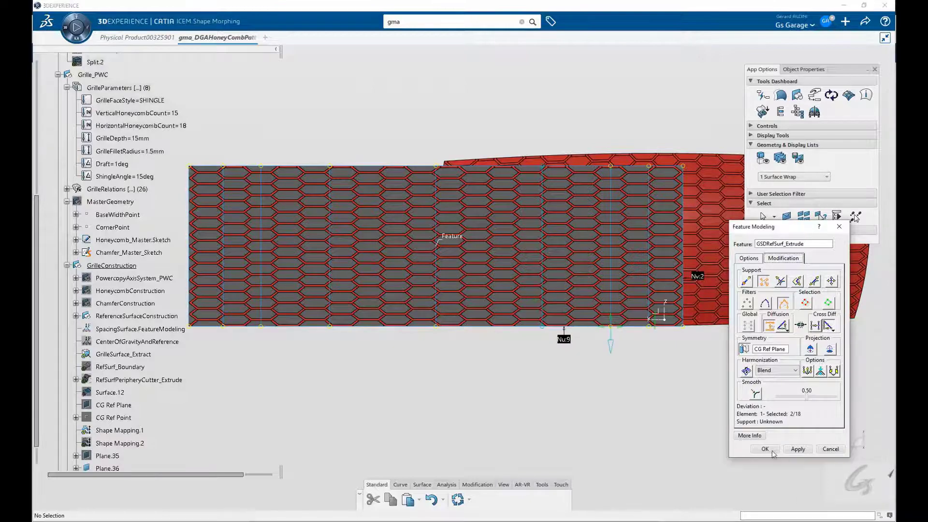
pyautogui.click(765, 449)
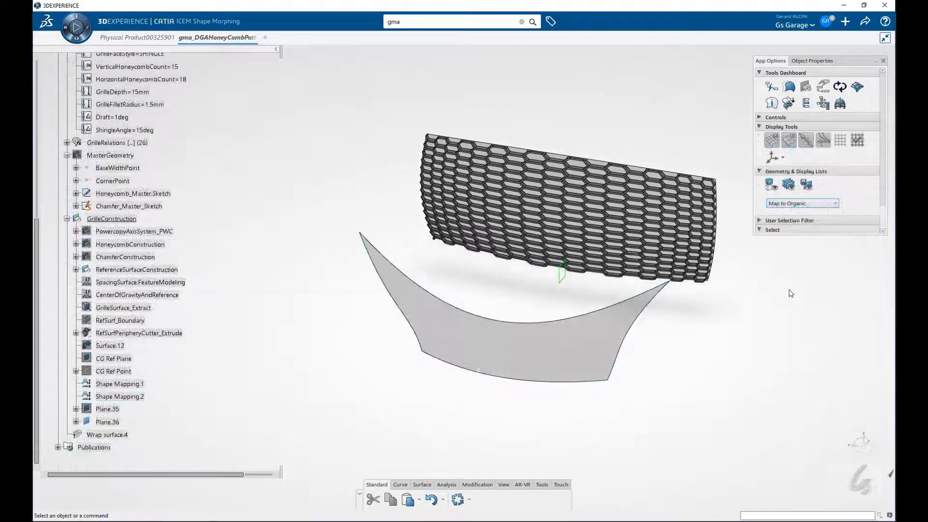
pyautogui.moveTo(598, 173)
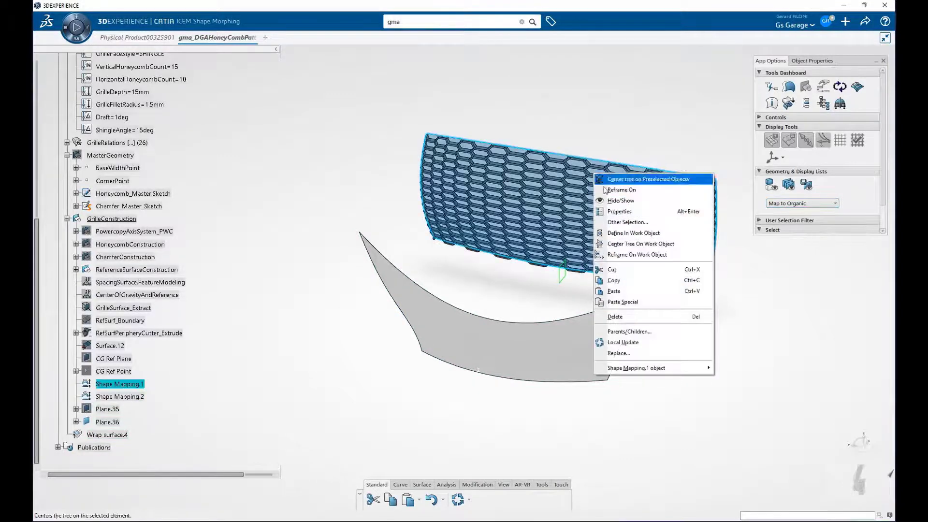
# Step: Replace Shape Mapping.1 with Shape Mapping.2, update, and orbit to inspect the wrapped grille
pyautogui.click(618, 353)
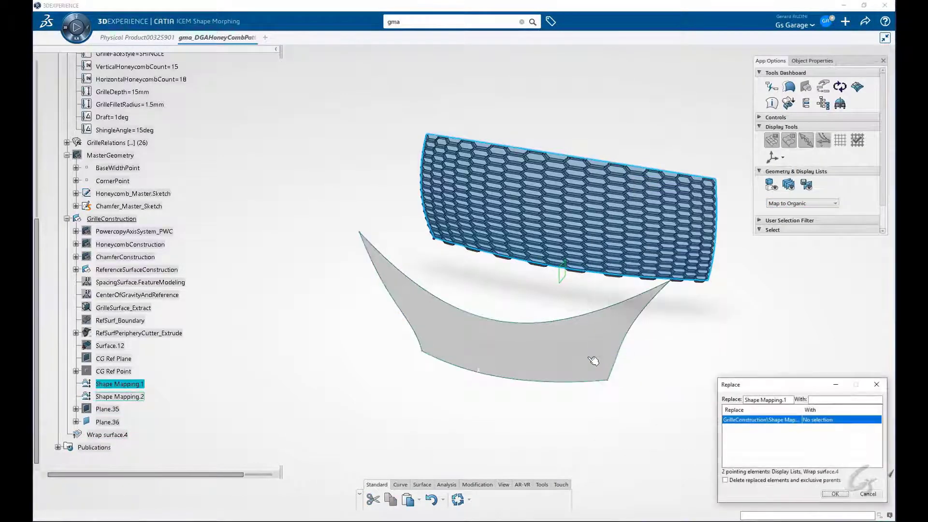
pyautogui.click(119, 396)
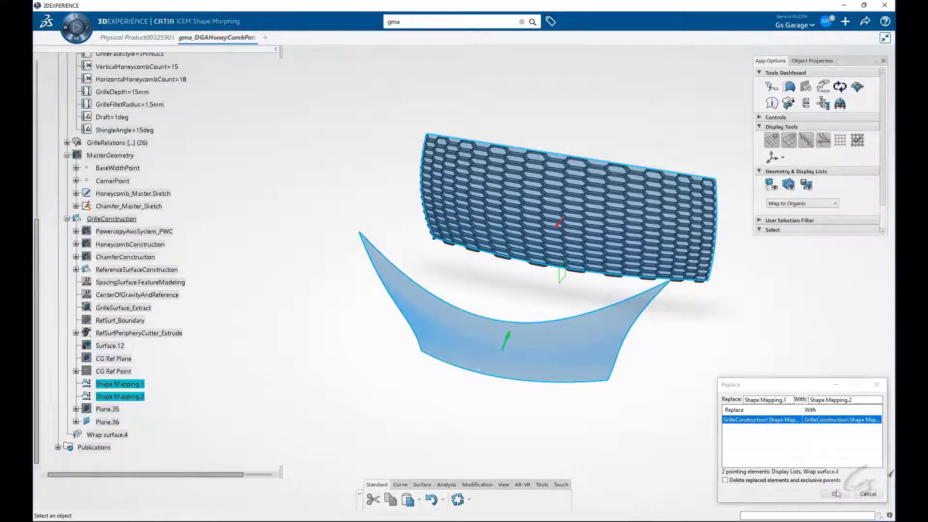
pyautogui.click(833, 494)
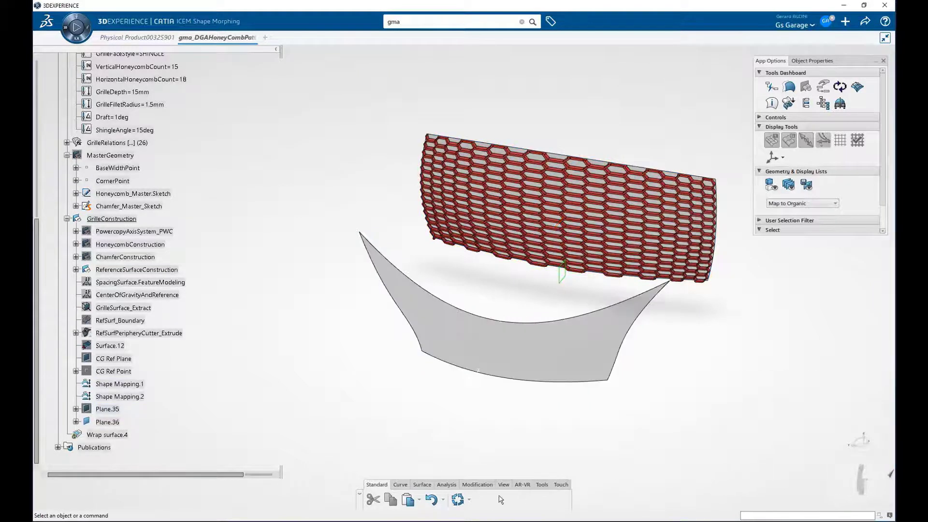
pyautogui.click(456, 499)
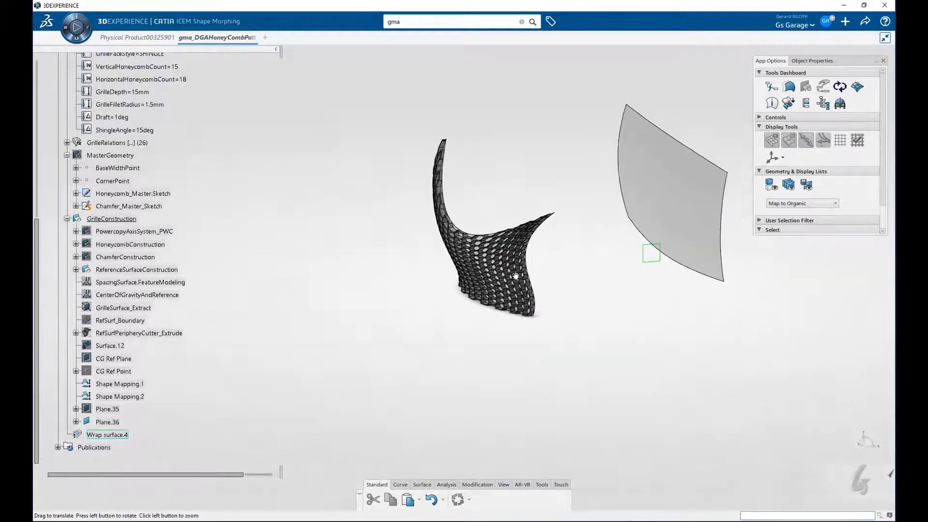
pyautogui.moveTo(515, 275); pyautogui.dragTo(478, 336)
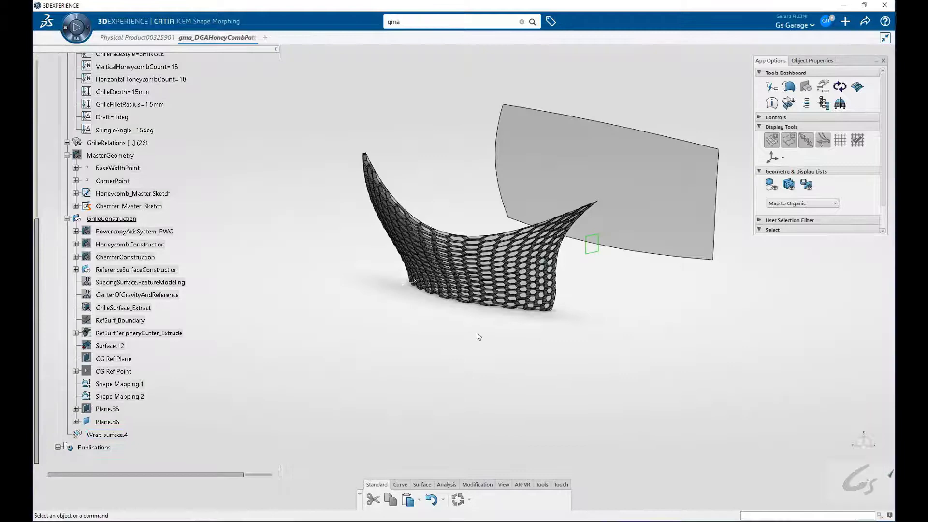
pyautogui.moveTo(479, 337); pyautogui.dragTo(523, 368)
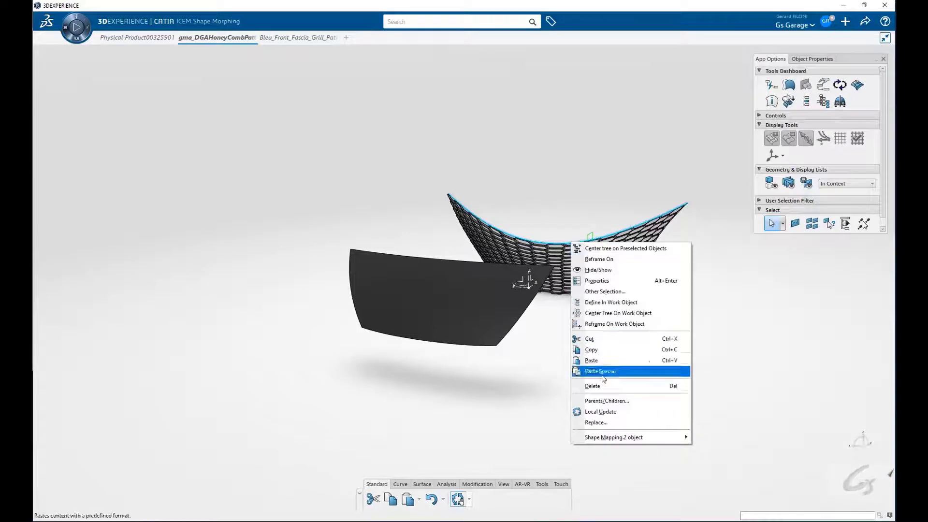
# Step: Replace Shape Mapping.2 with the fascia's Shape Mapping.3, update the grille, and check the blue front render
pyautogui.click(597, 422)
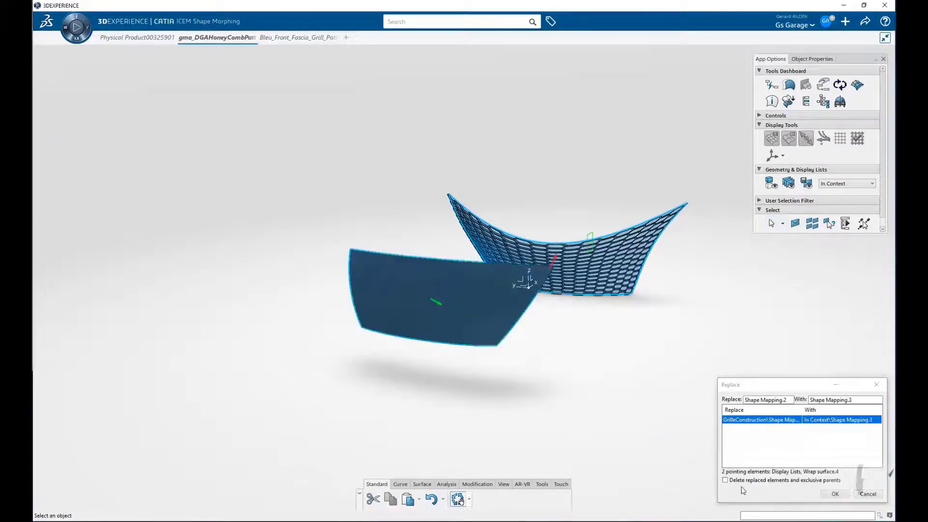
pyautogui.click(469, 499)
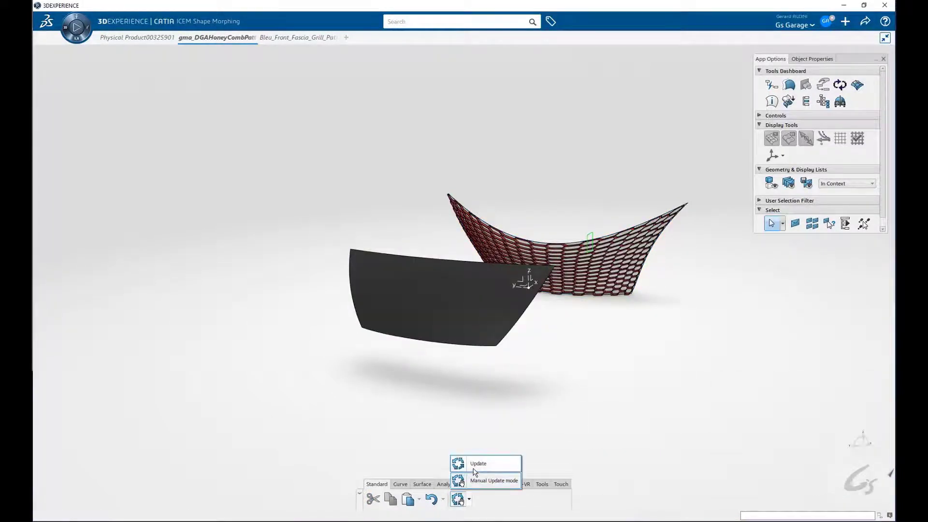
pyautogui.click(478, 463)
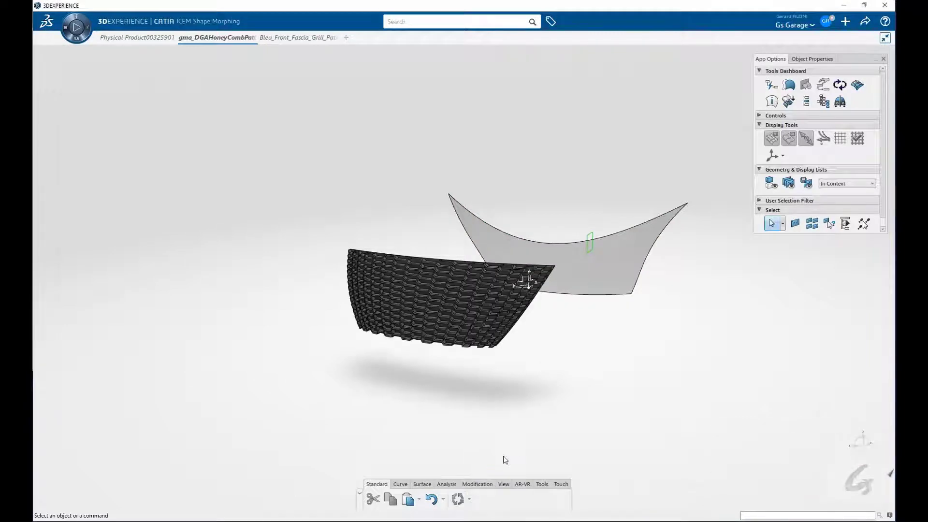
pyautogui.moveTo(299, 37)
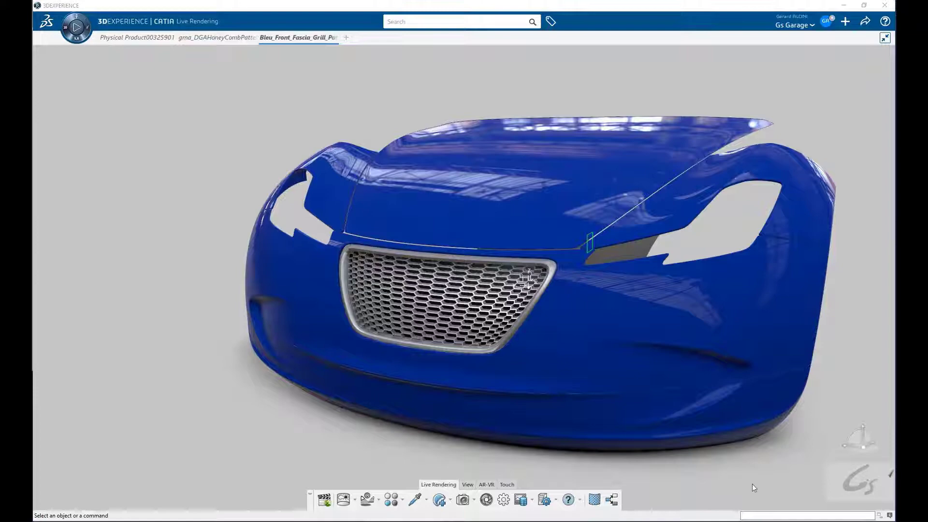
pyautogui.click(217, 38)
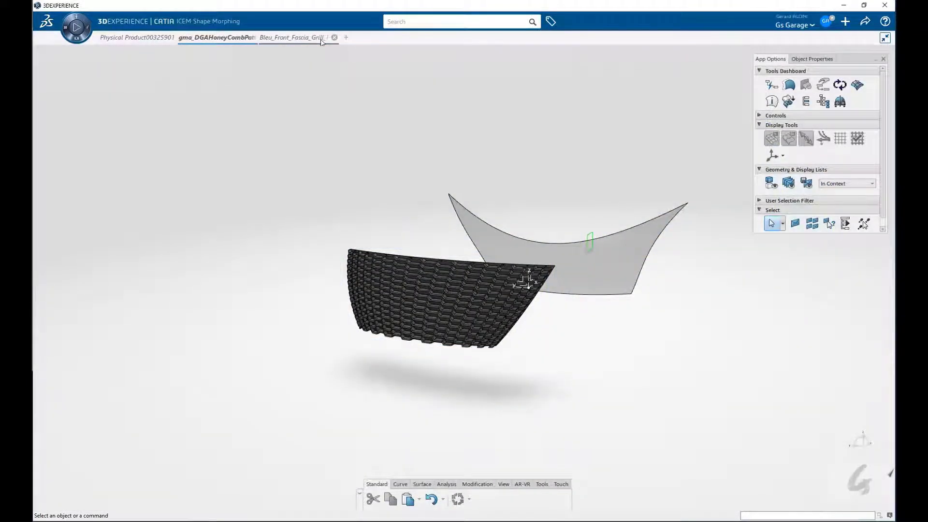